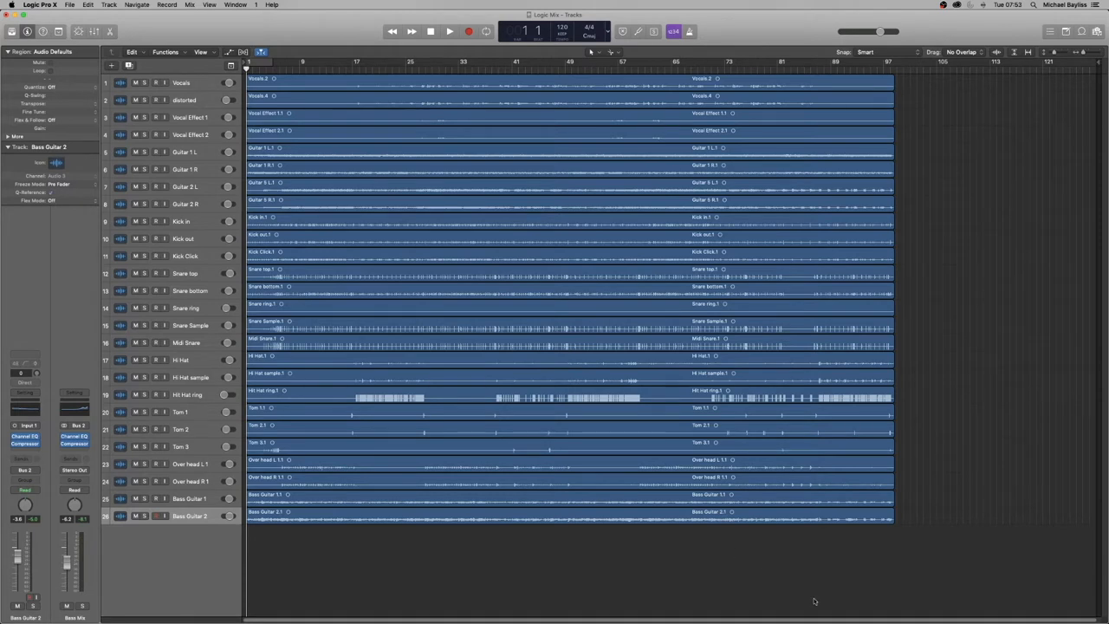
mouse_move(874, 551)
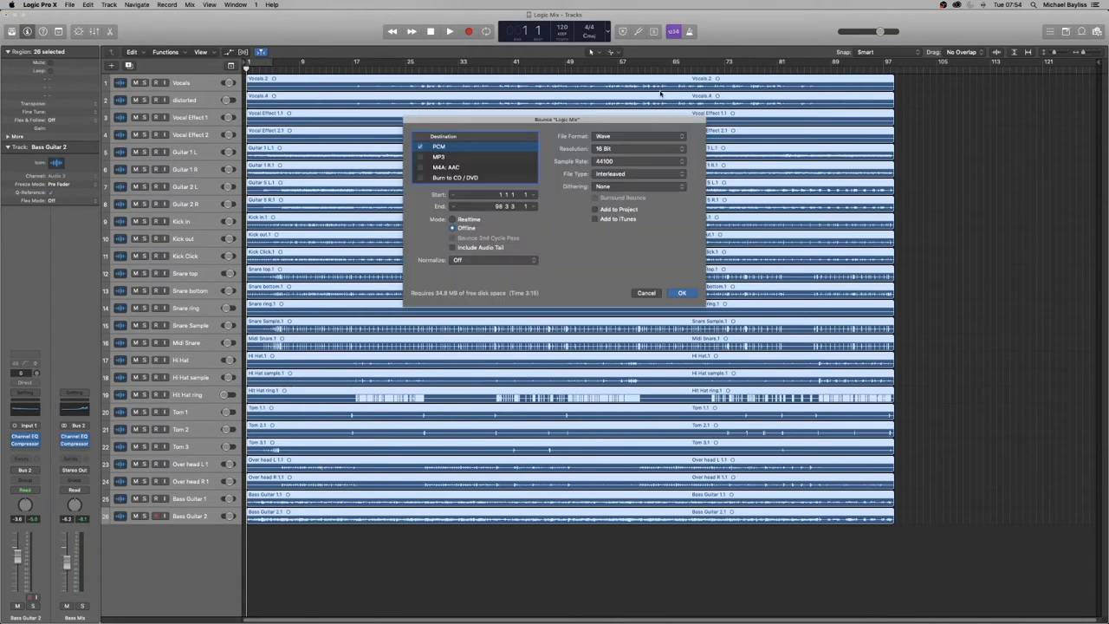
mouse_move(544, 156)
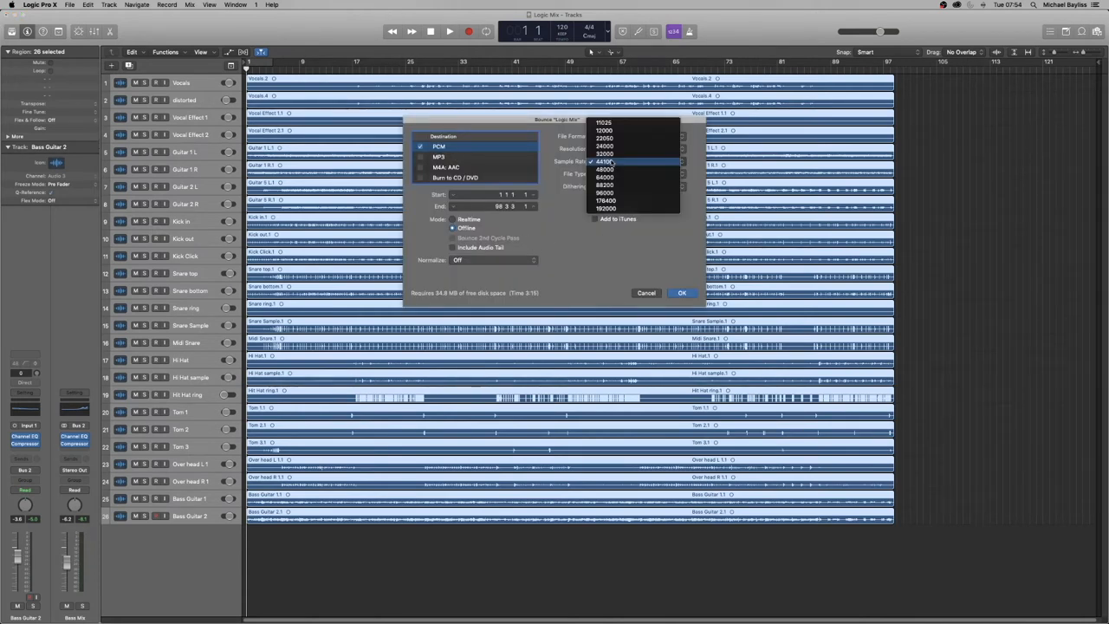
Step: Accept bounce settings of 16-bit, 44100 Hz interleaved Wave PCM
click(606, 162)
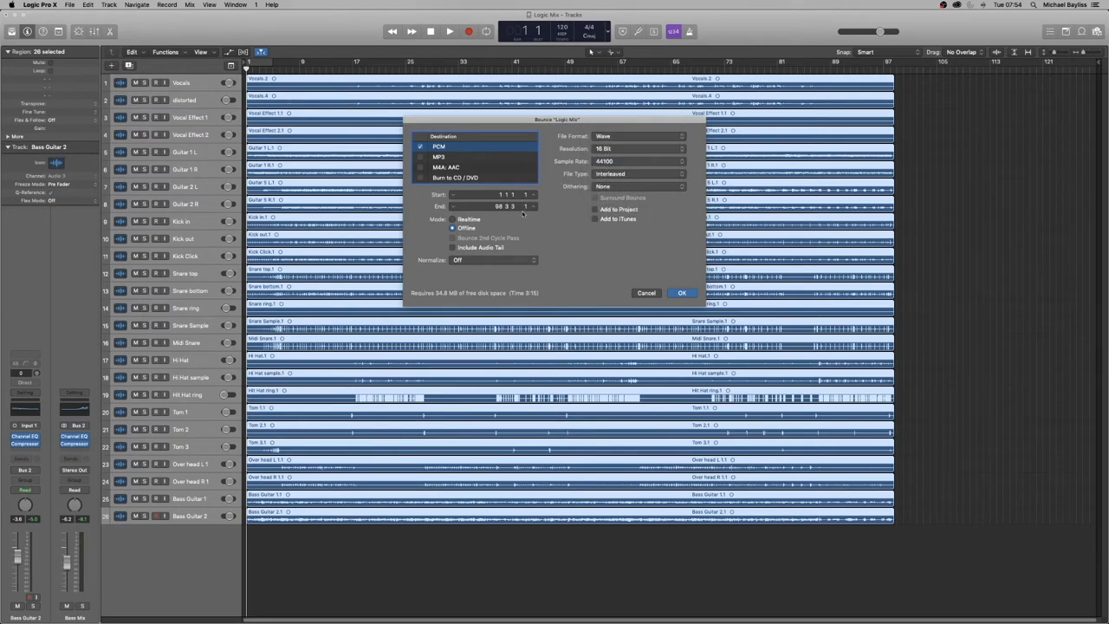
mouse_move(582, 177)
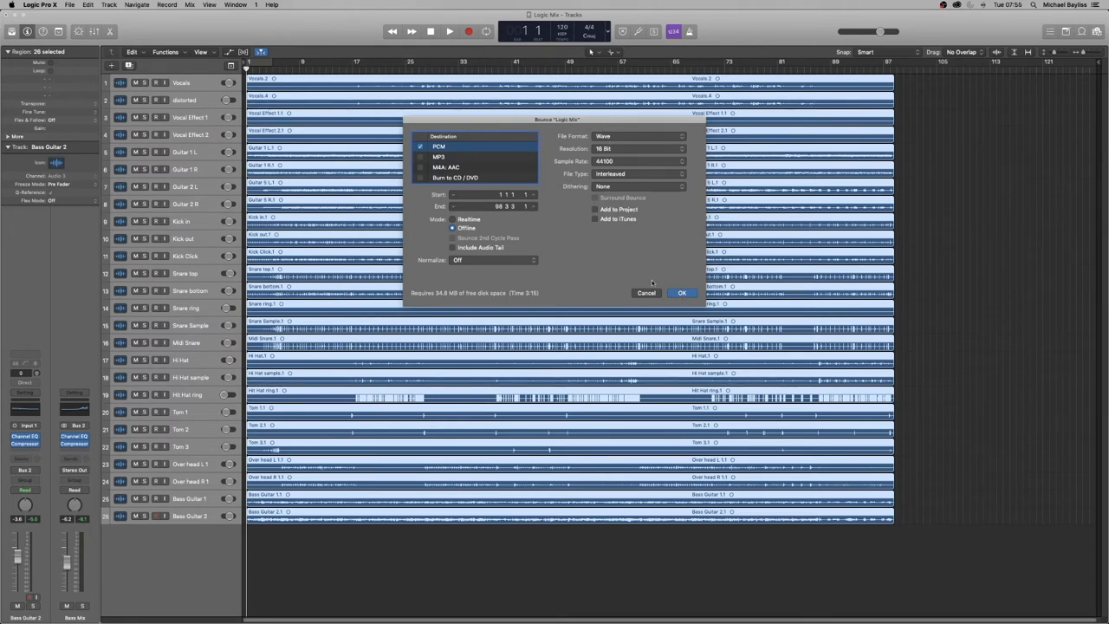
click(681, 292)
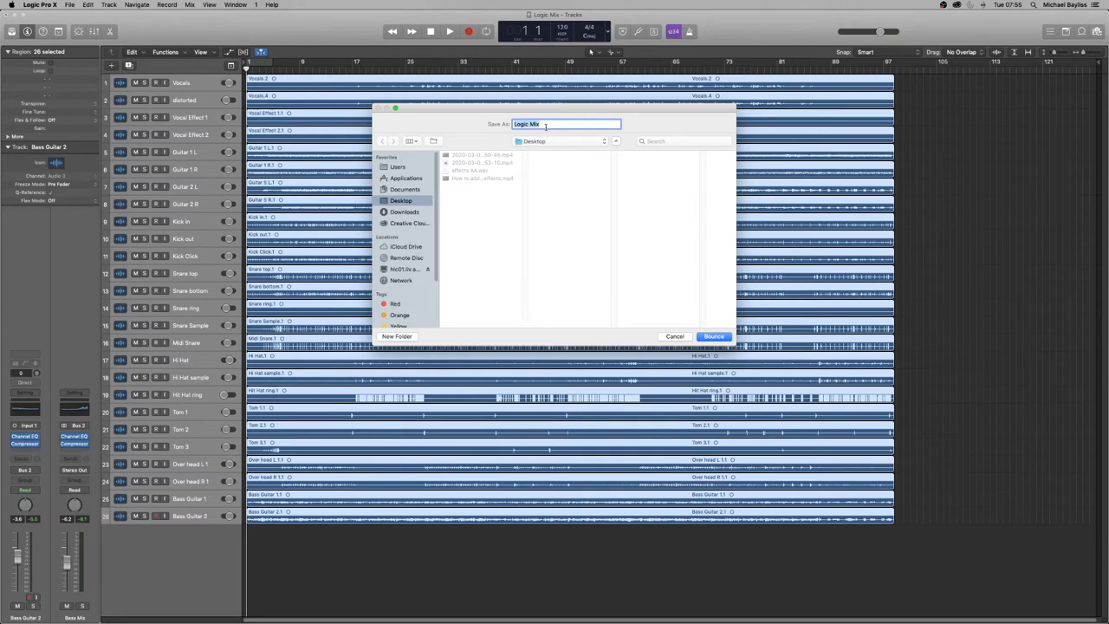
Step: Bounce the mix to the Desktop under the name 'Mix Bounce'
text(Mix)
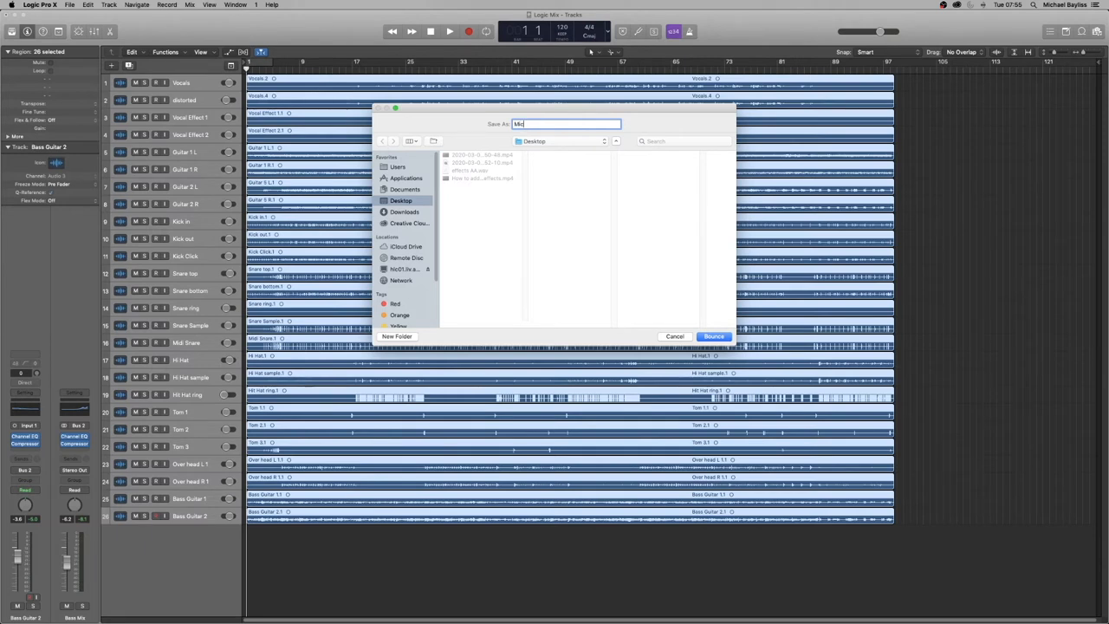
text(Do)
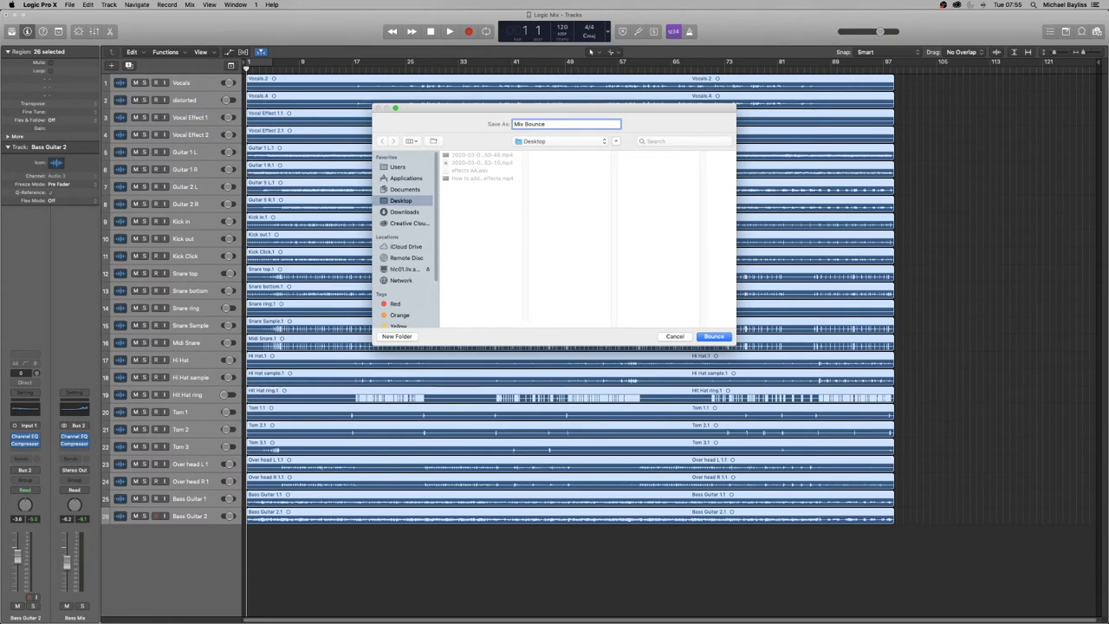
mouse_move(730, 256)
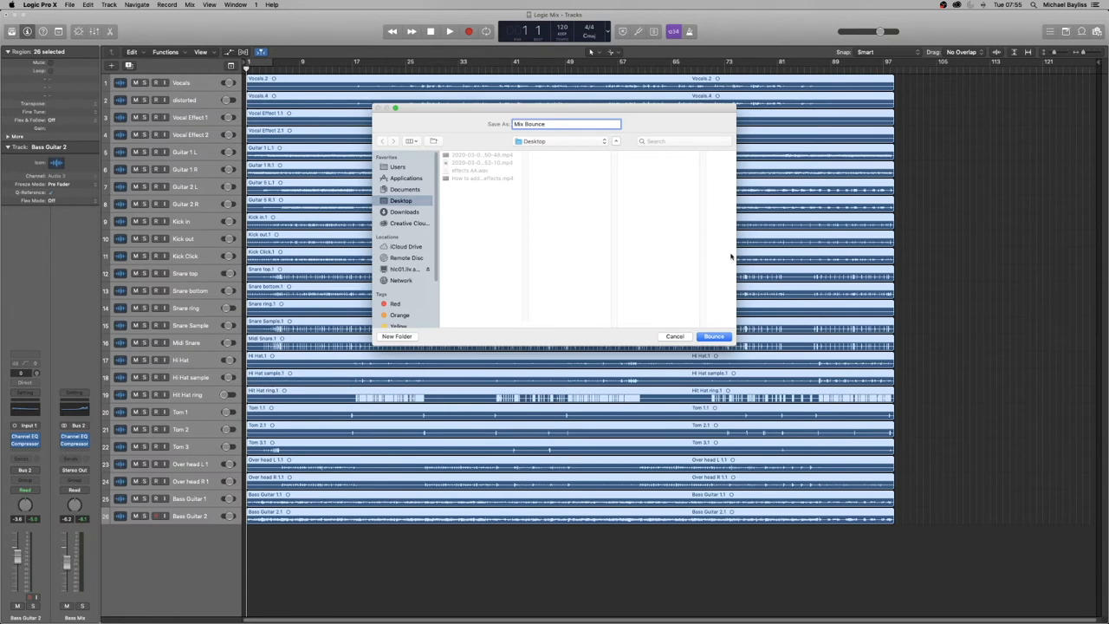
click(713, 336)
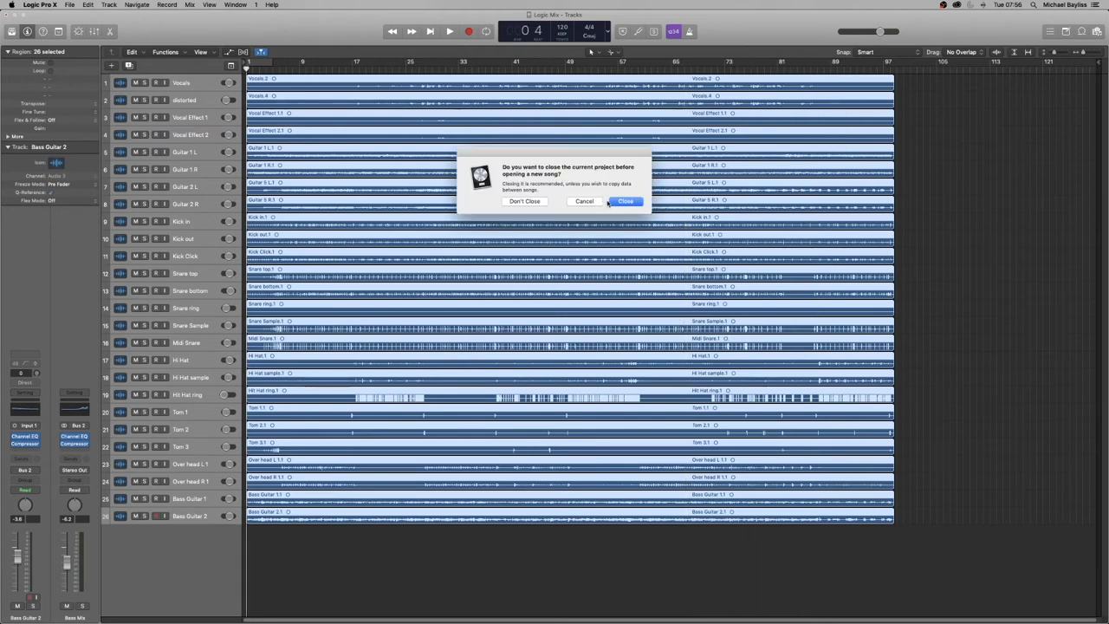
Step: Close Logic Mix without saving and choose the Empty Project template
click(625, 201)
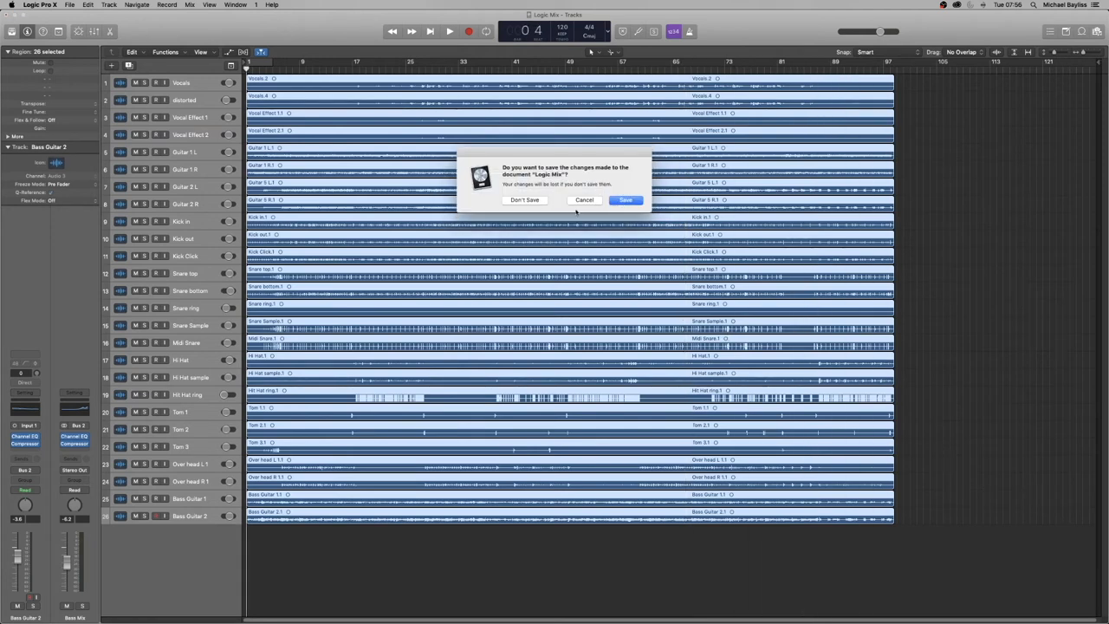
click(524, 201)
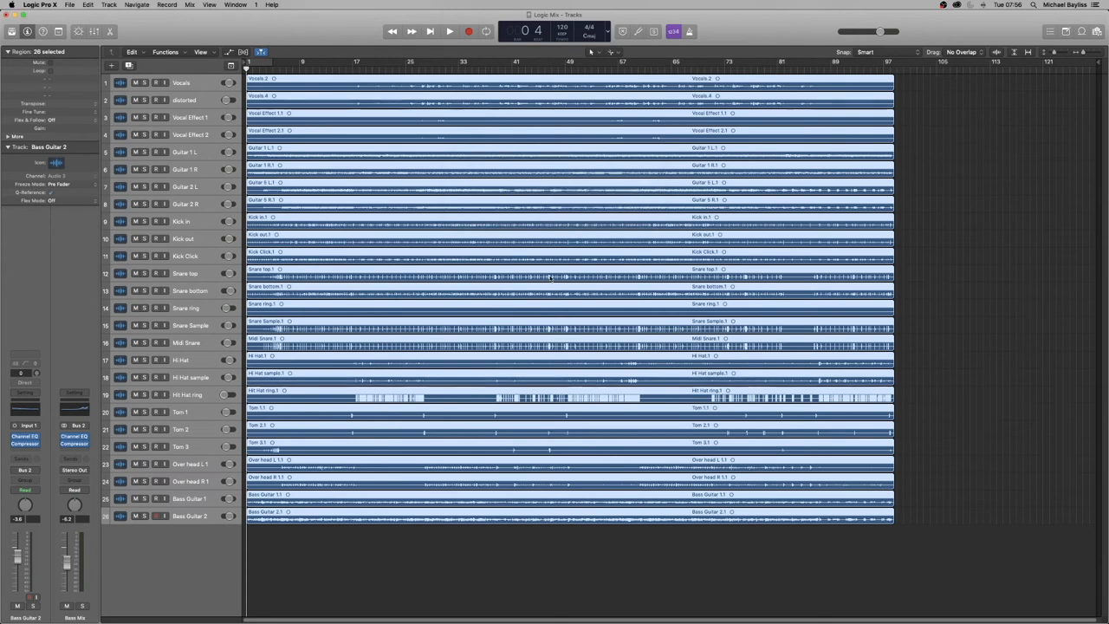
click(111, 65)
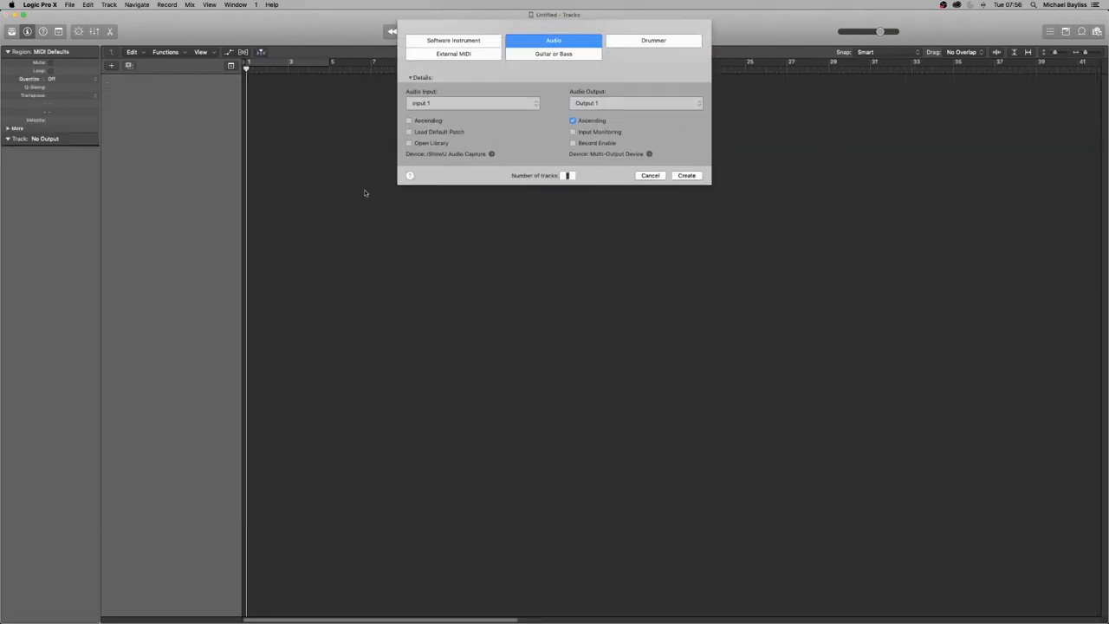
Step: Create one audio track in the New Tracks dialog
click(685, 175)
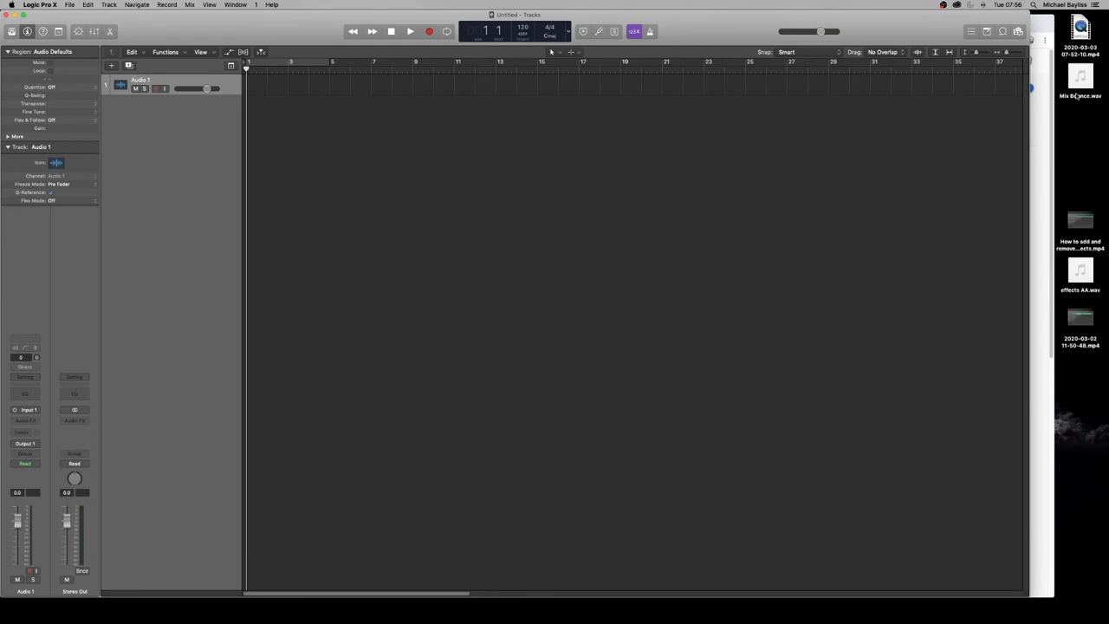
Step: Drag Mix Bounce.wav from the Desktop into the Tracks area and answer the tempo alert
drag(1080, 78, 759, 138)
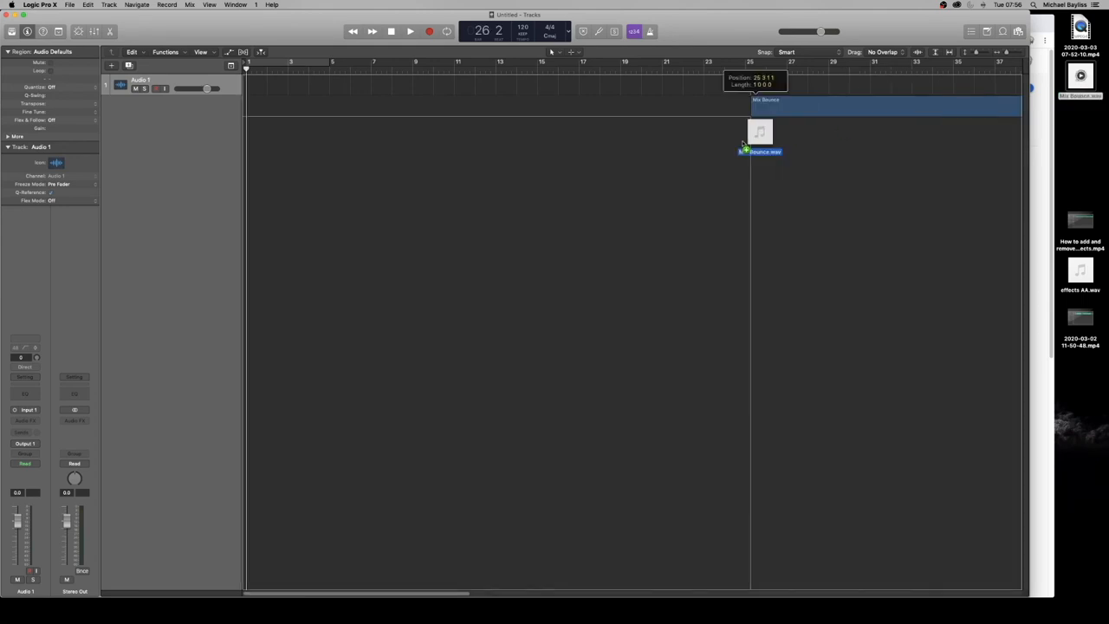
drag(760, 138, 251, 108)
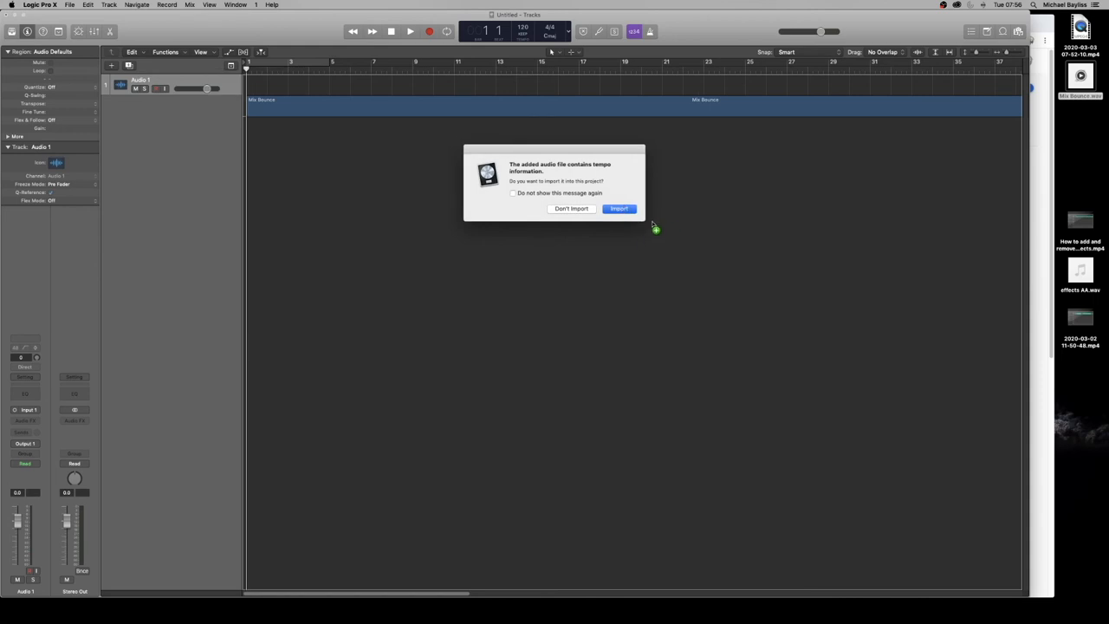
mouse_move(632, 237)
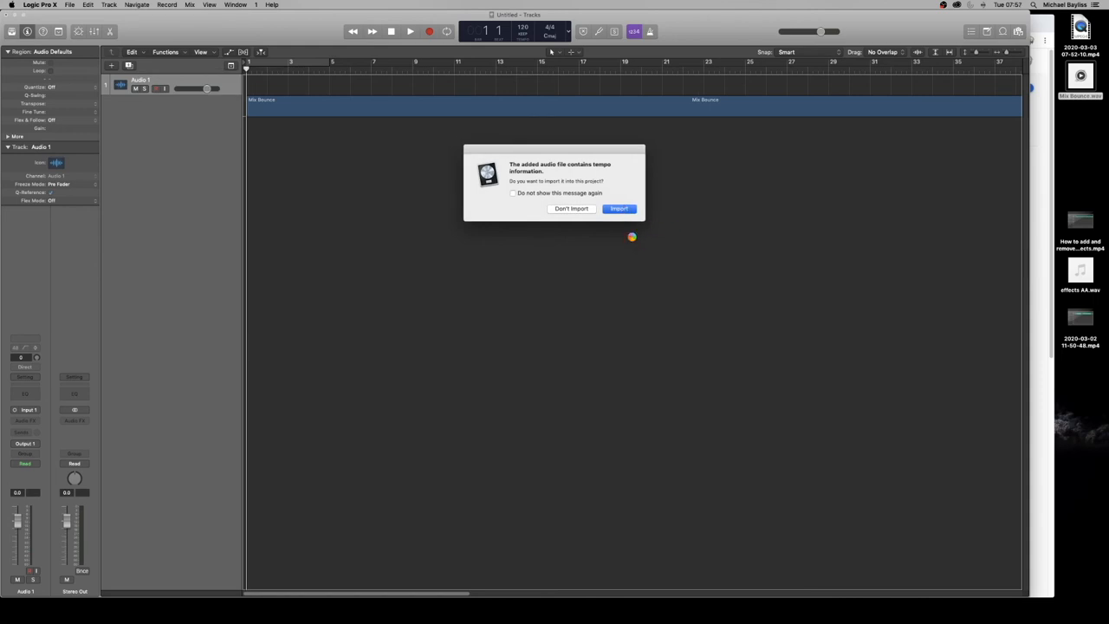
click(619, 208)
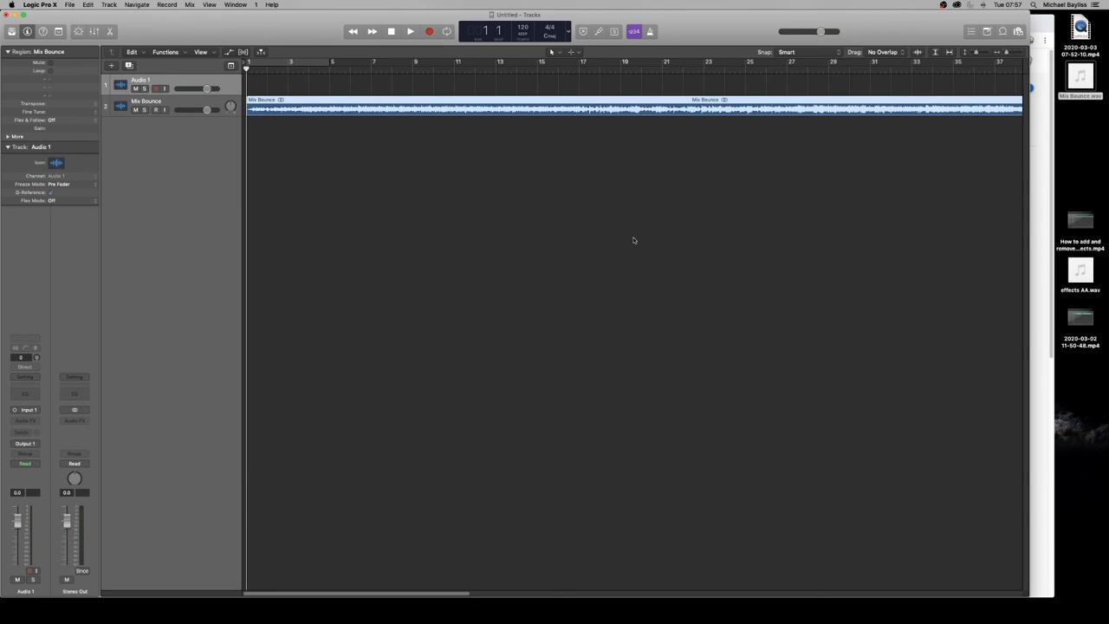
mouse_move(1002, 402)
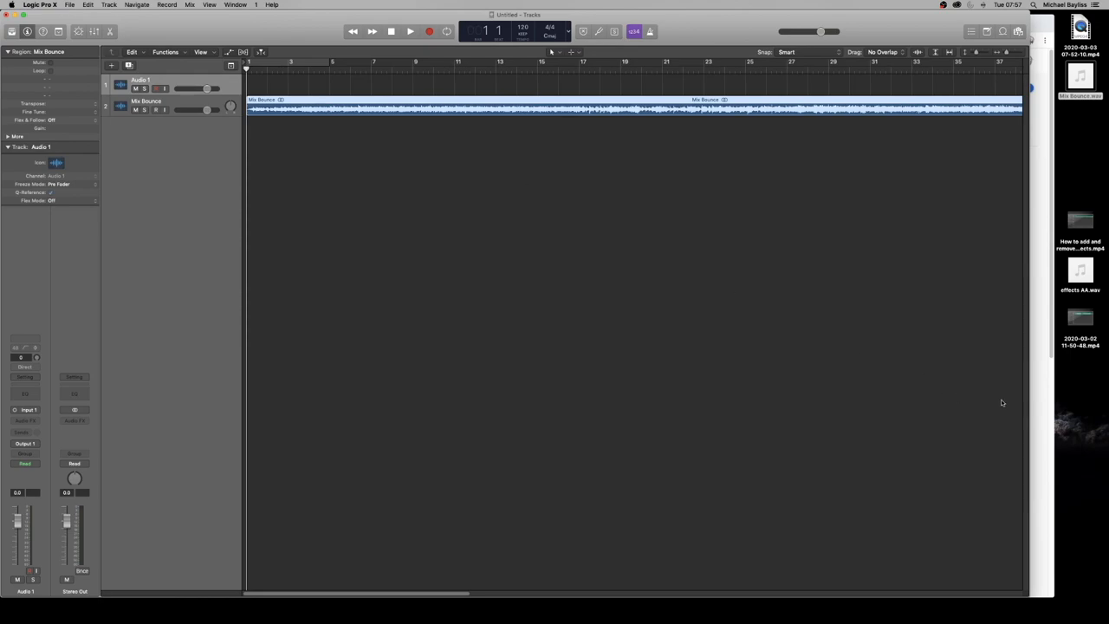